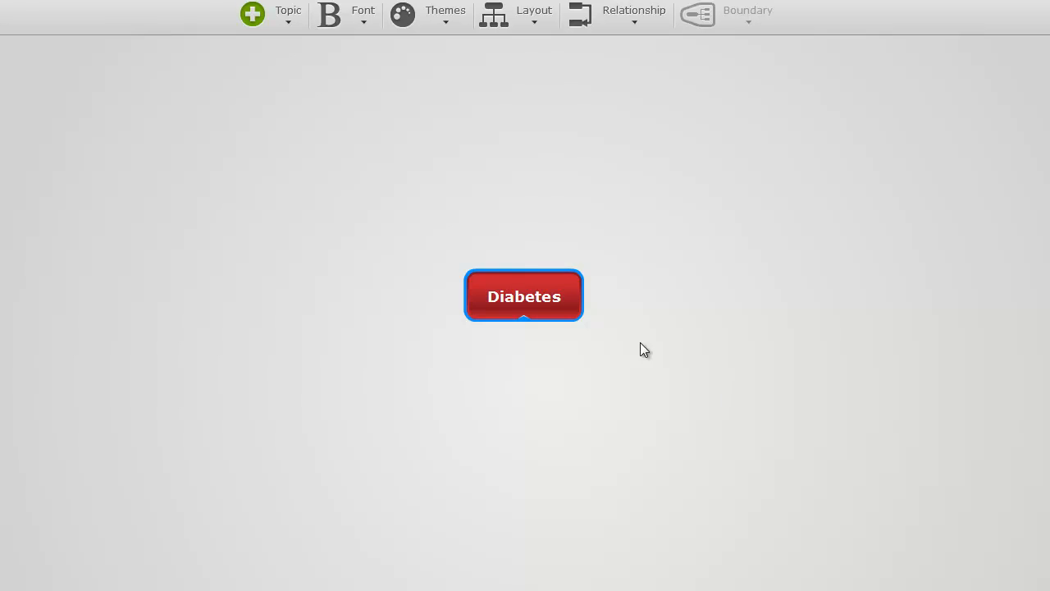
{"action": "type", "text": "Body Mas"}
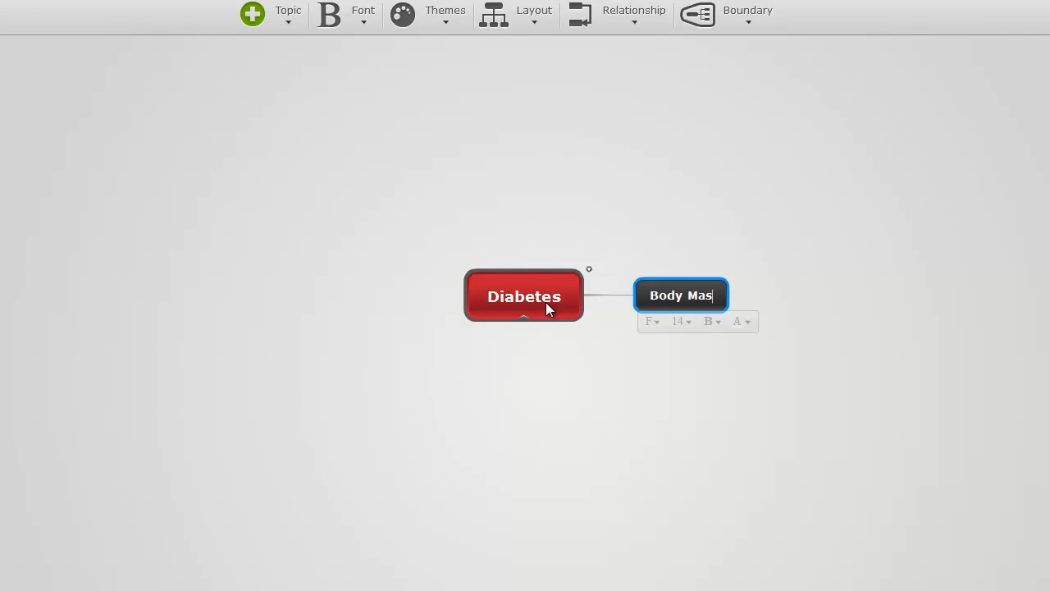